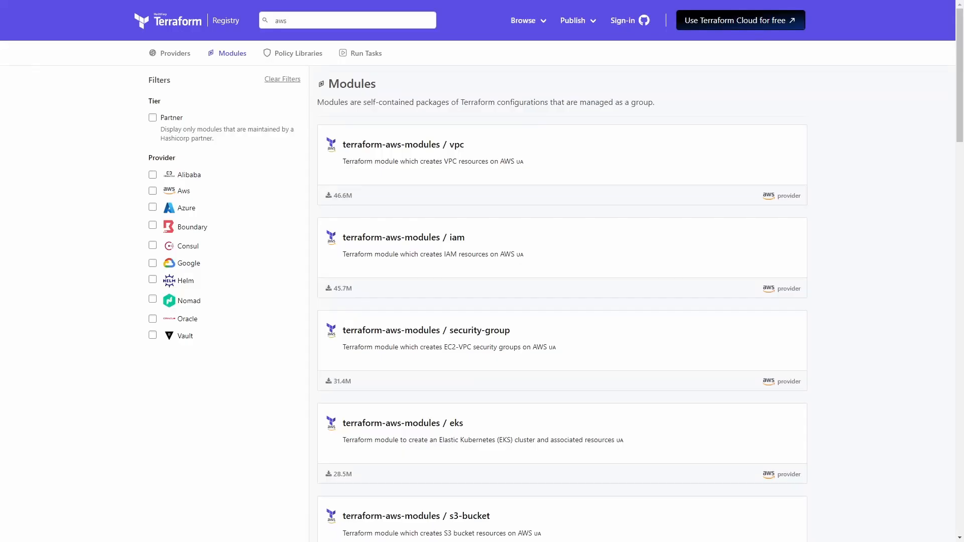
pyautogui.scroll(-3)
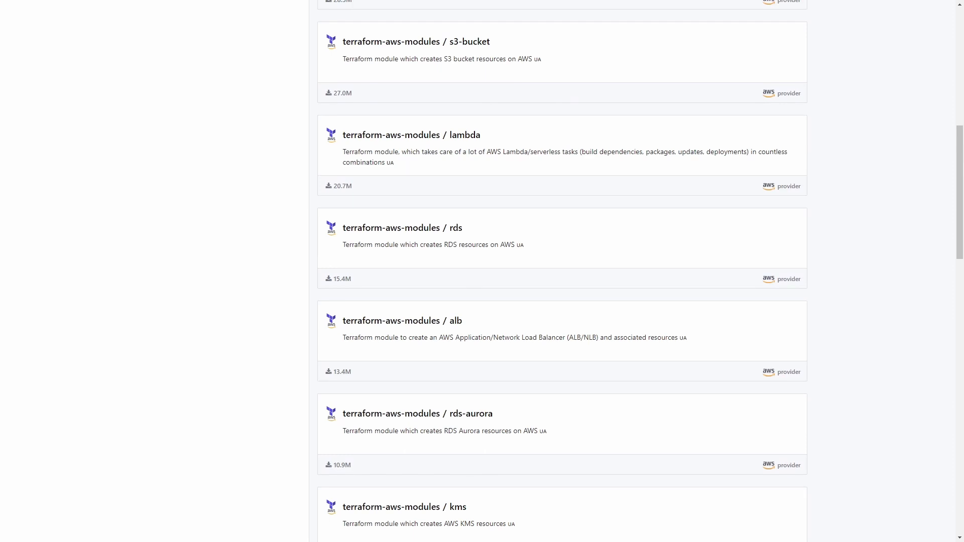
pyautogui.scroll(-3)
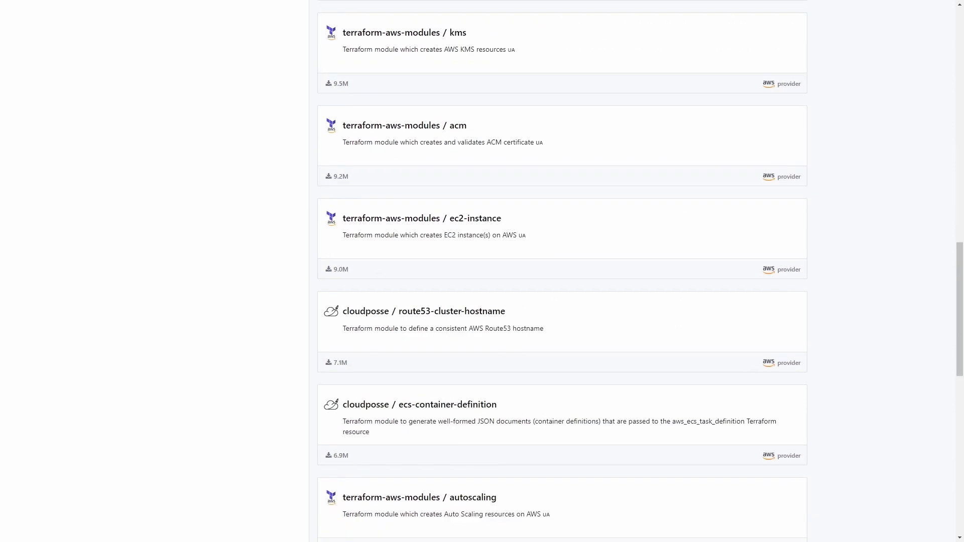
pyautogui.scroll(-3)
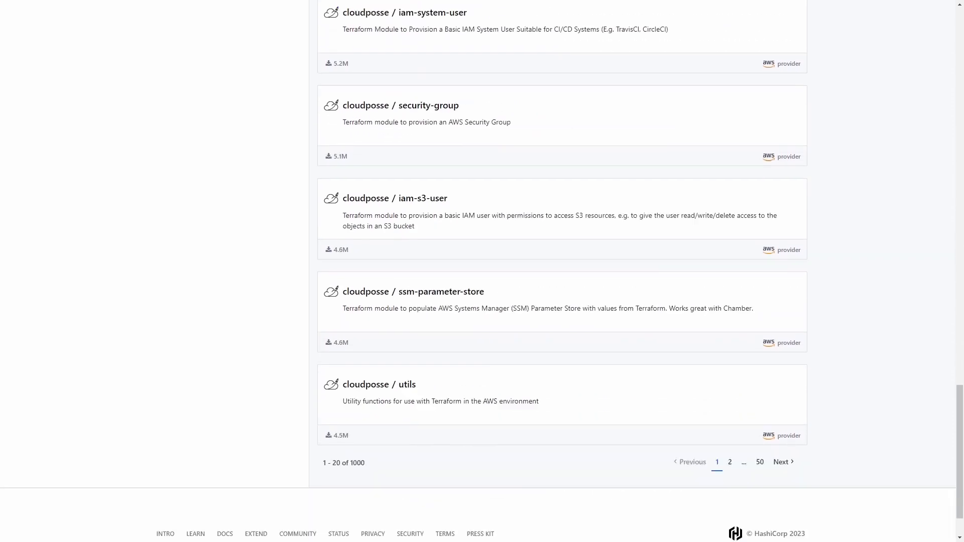